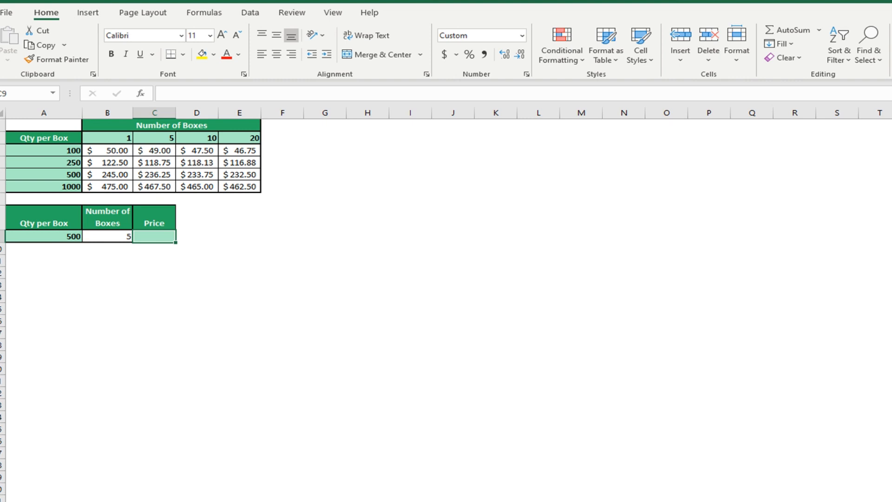
# - Review the inputs: 500 per box, 5 boxes, the empty Price cell and the $236.25 table price
pyautogui.click(107, 235)
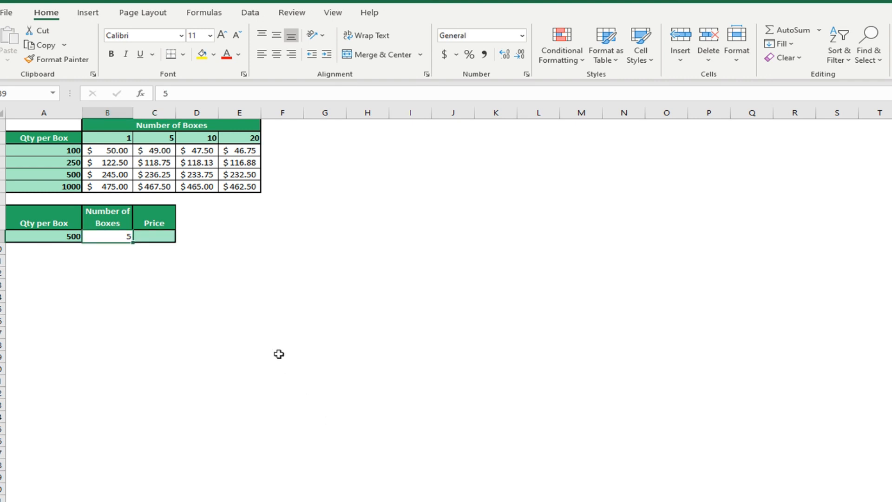
pyautogui.moveTo(380, 412)
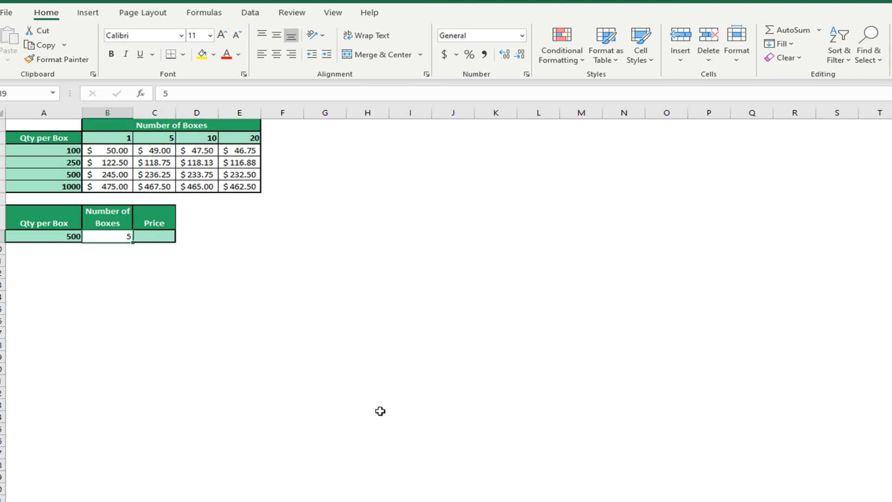
pyautogui.moveTo(175, 267)
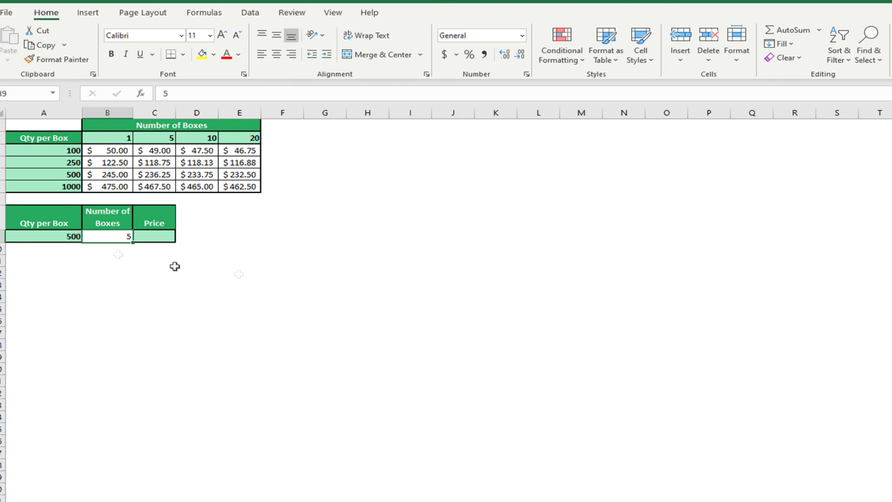
pyautogui.click(43, 236)
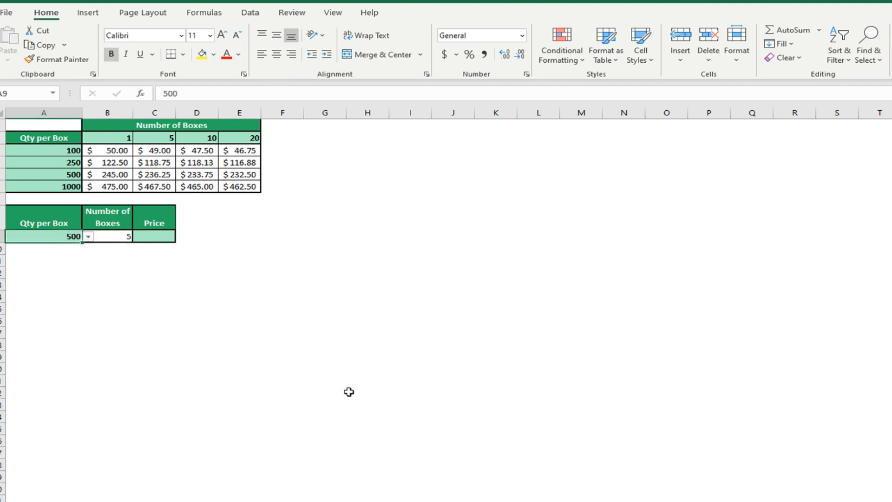
pyautogui.moveTo(518, 322)
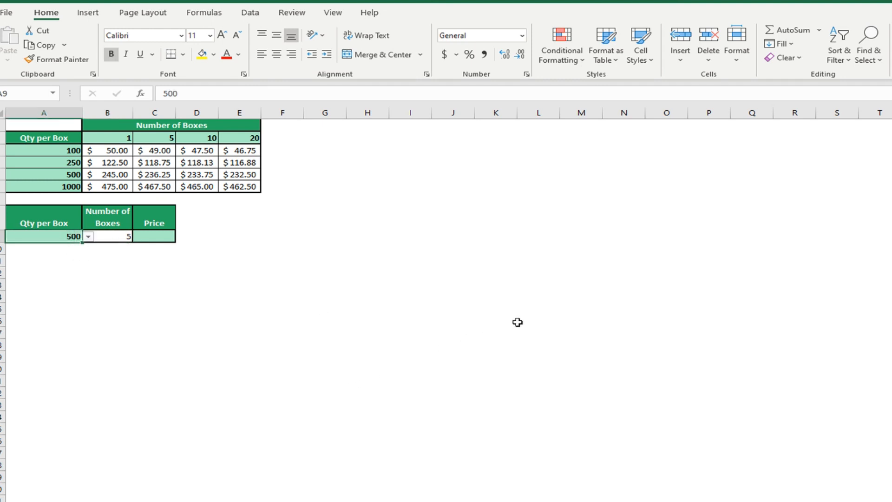
pyautogui.click(153, 235)
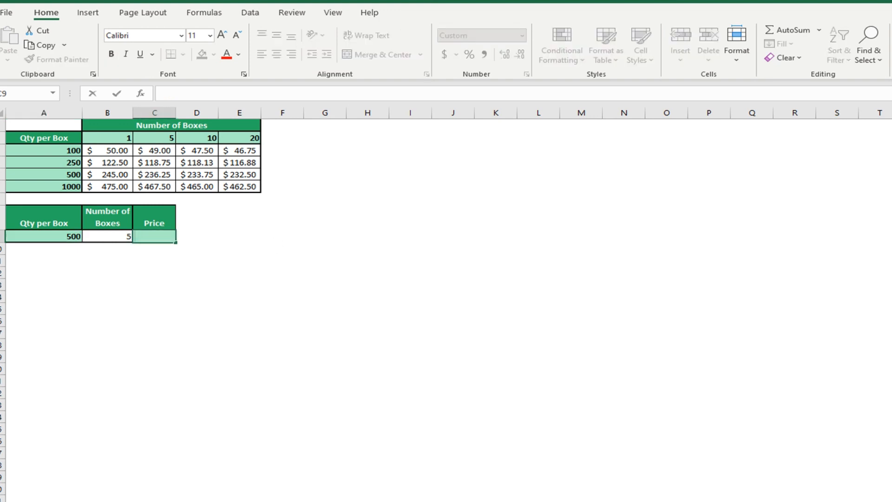
pyautogui.click(238, 235)
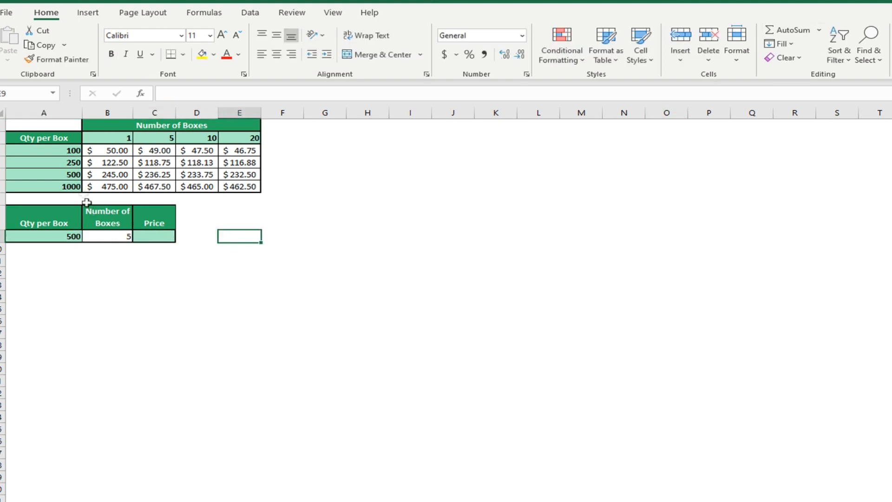
pyautogui.moveTo(43, 174); pyautogui.dragTo(153, 174)
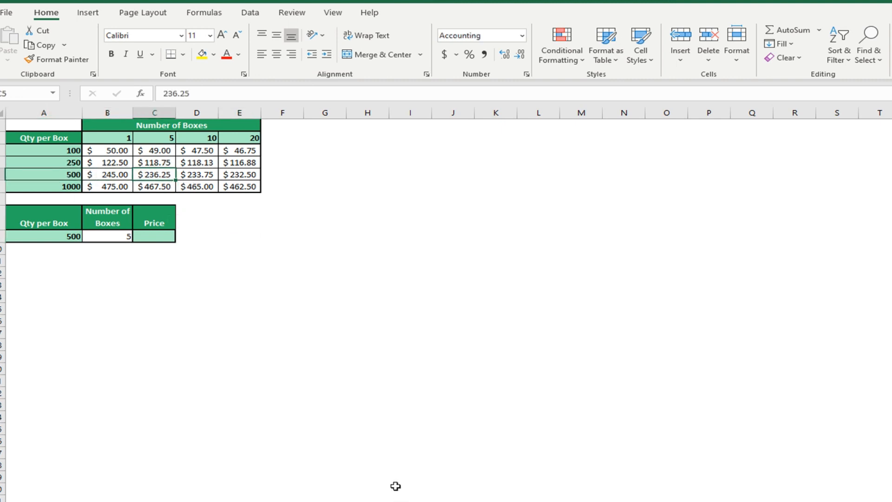
pyautogui.moveTo(369, 183)
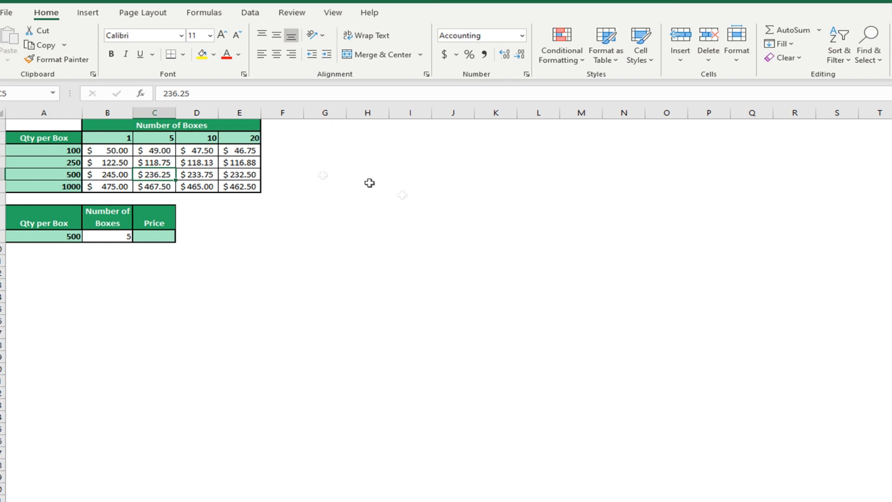
pyautogui.moveTo(320, 239)
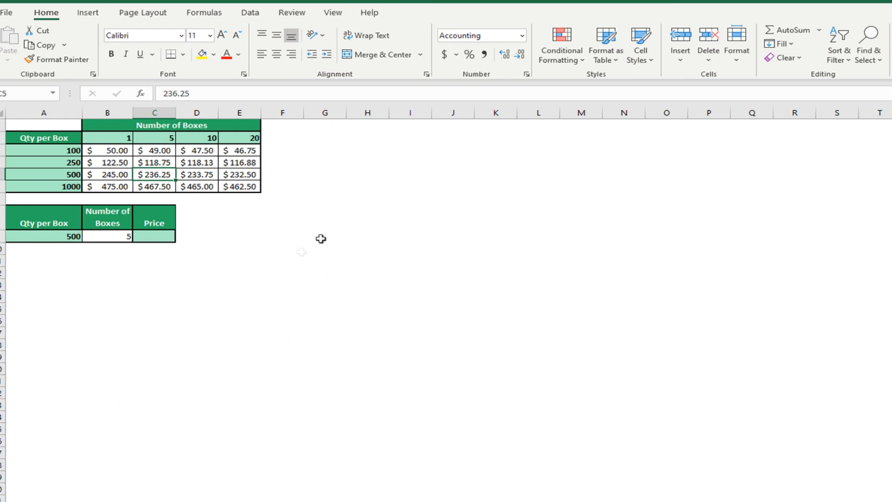
pyautogui.moveTo(67, 287)
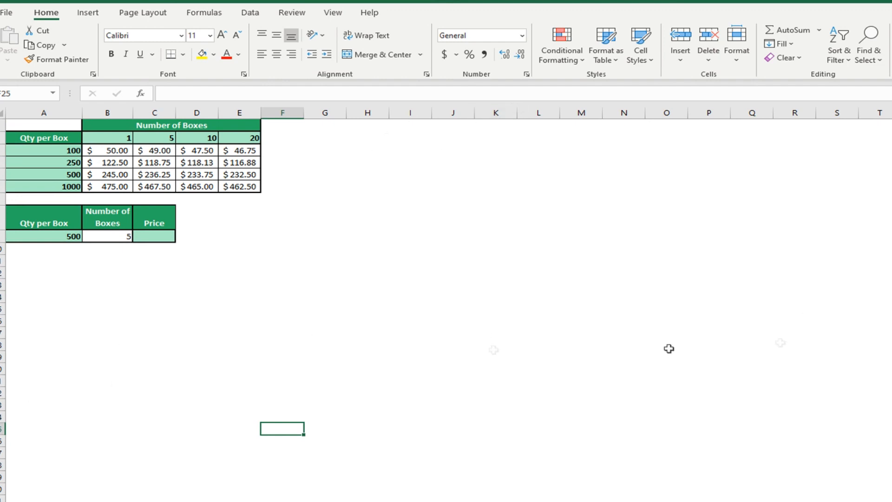
# - Start the Price formula in C9 as =INDEX( over column C
pyautogui.click(154, 235)
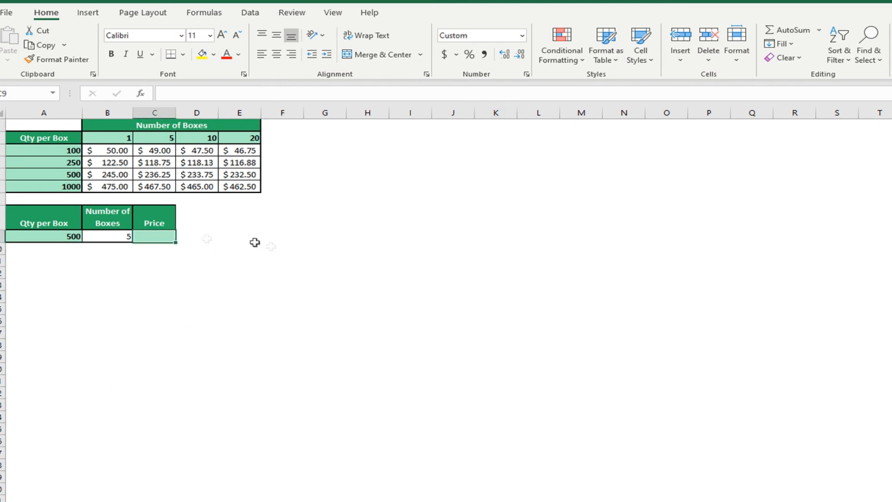
pyautogui.moveTo(271, 252)
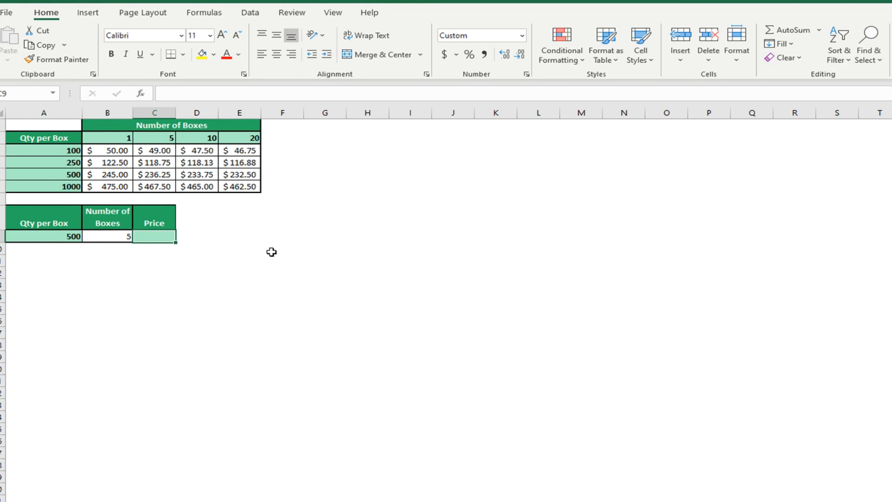
pyautogui.write('=')
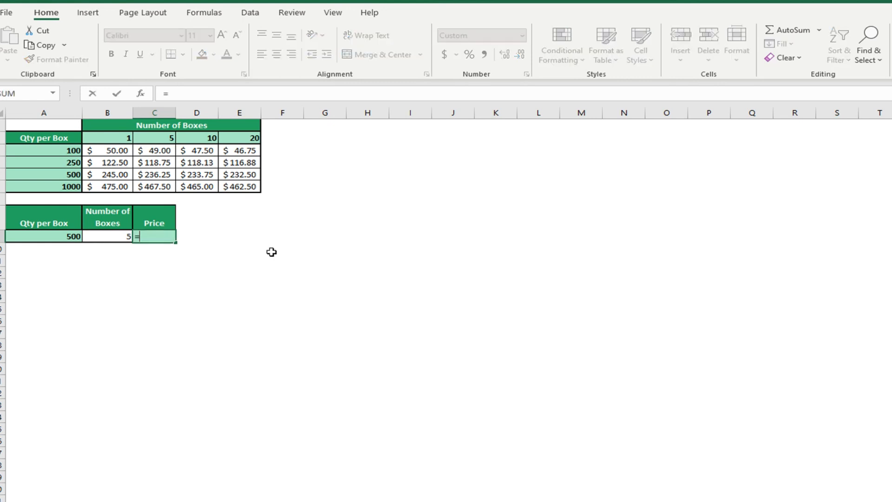
pyautogui.write('ind')
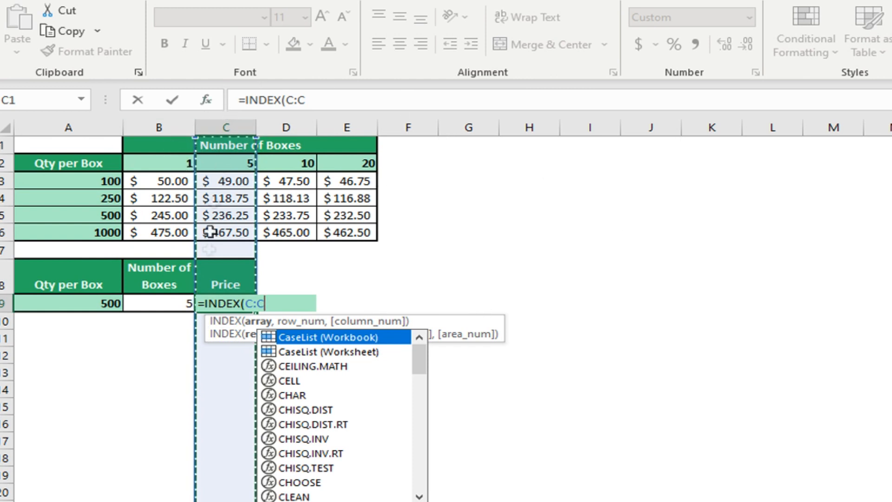
pyautogui.moveTo(529, 255)
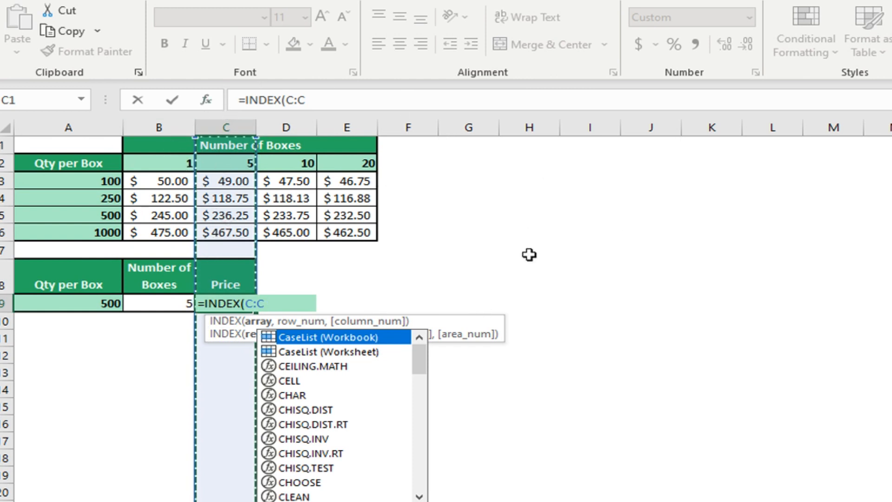
pyautogui.moveTo(245, 234)
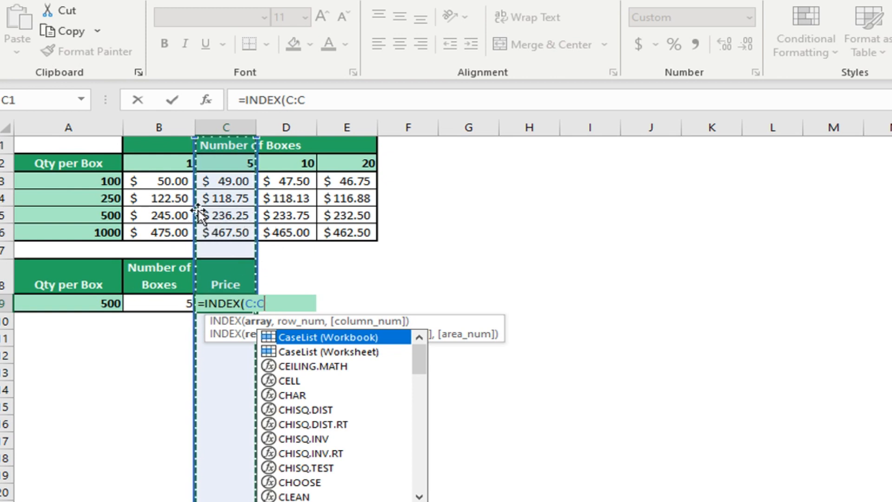
# - Finish C9 as =INDEX(C:C,MATCH(A9,A:A,0)) so it returns $236.25
pyautogui.write(',MATCH(A9')
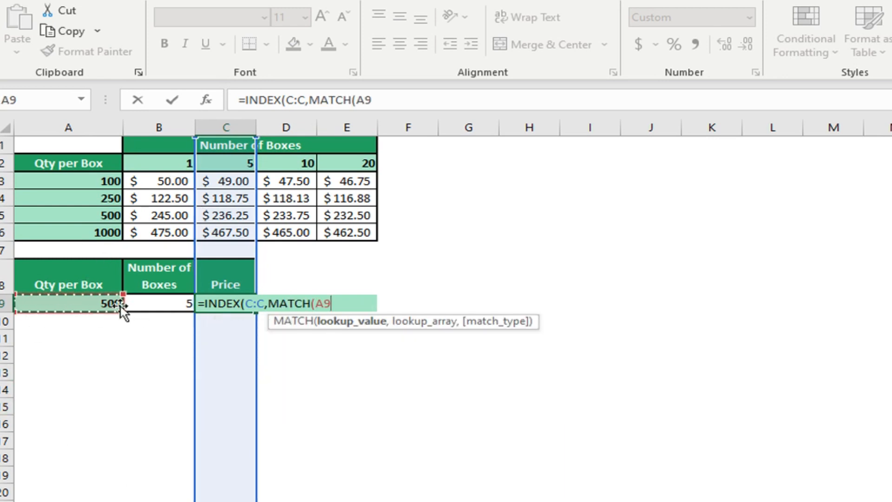
pyautogui.moveTo(119, 203)
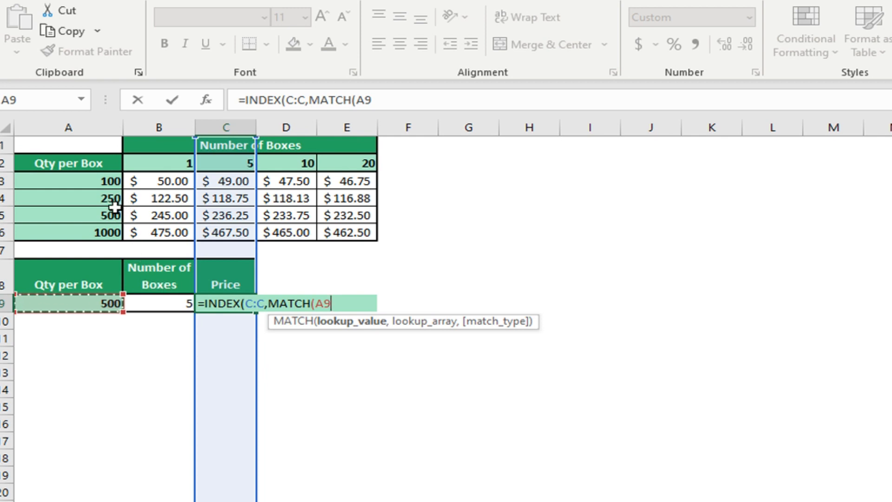
pyautogui.write(',')
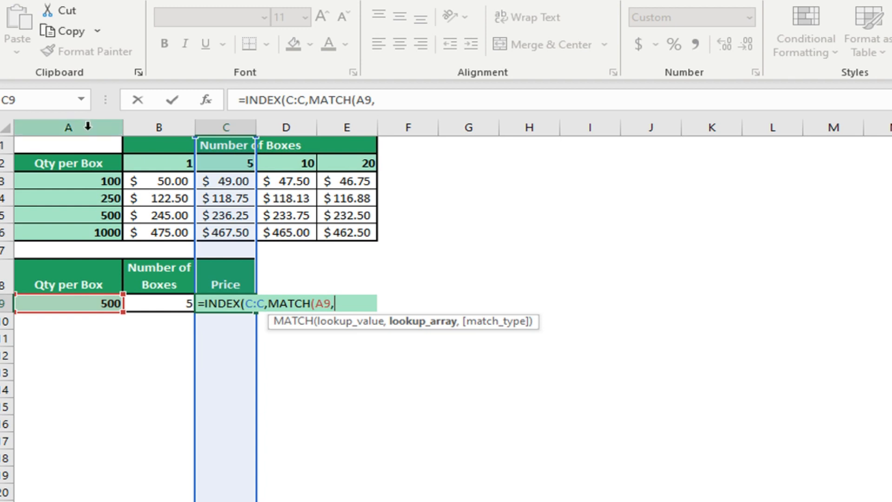
pyautogui.write('A:A')
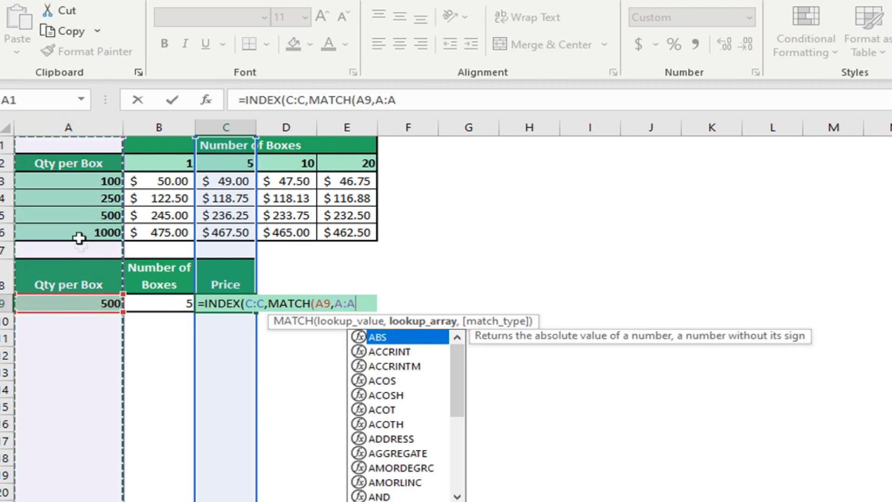
pyautogui.write(',')
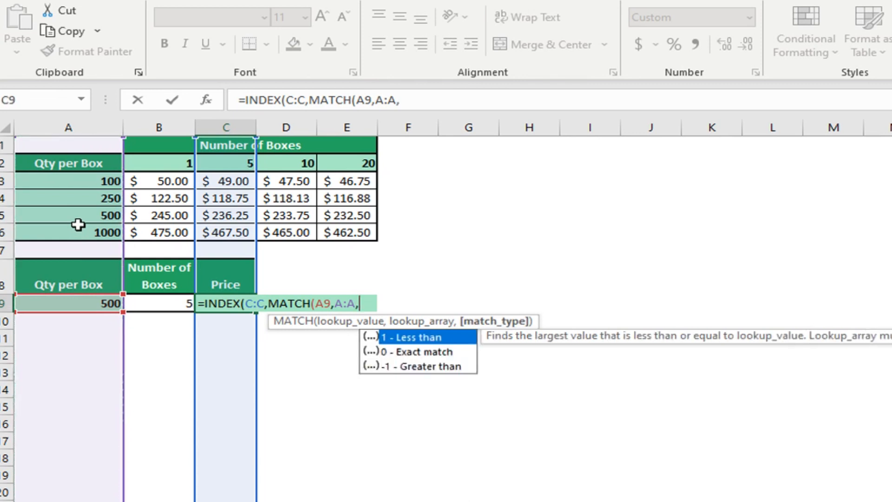
pyautogui.write('0')
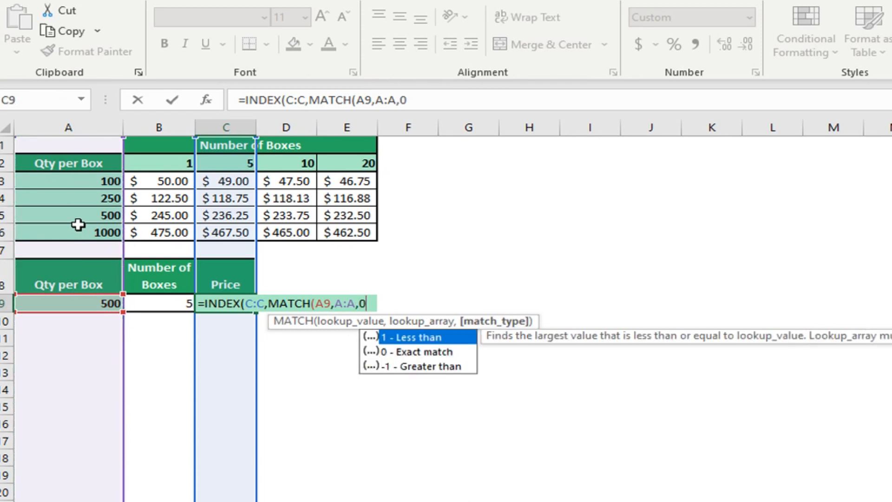
pyautogui.press('Return')
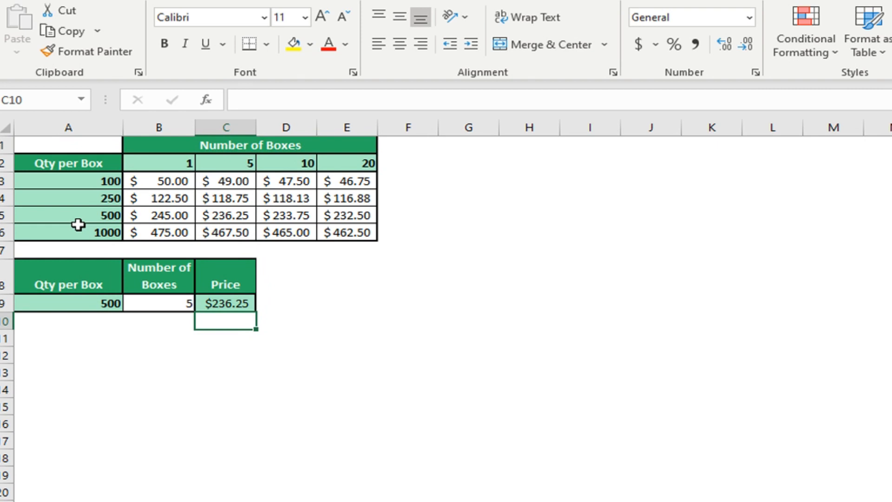
pyautogui.click(225, 302)
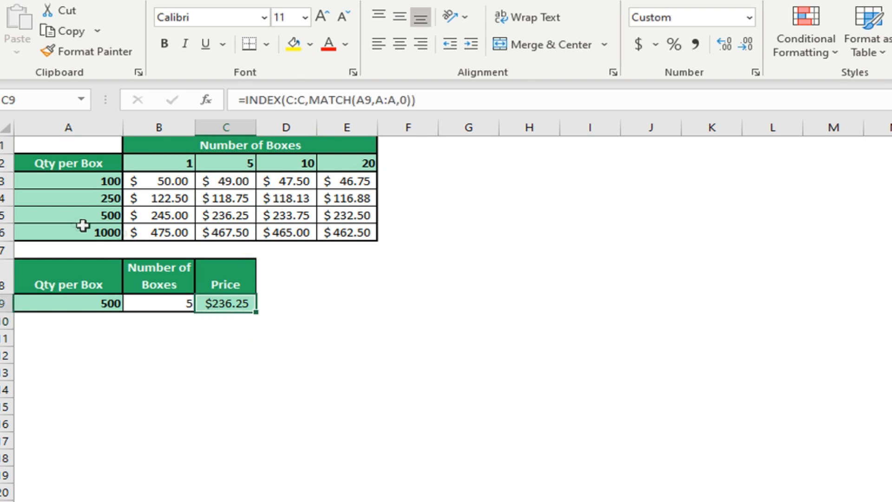
pyautogui.moveTo(235, 300)
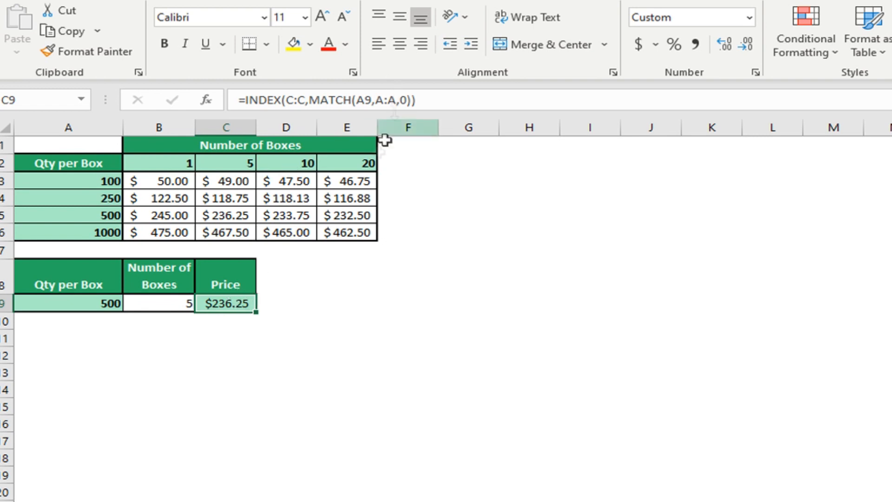
pyautogui.moveTo(321, 207)
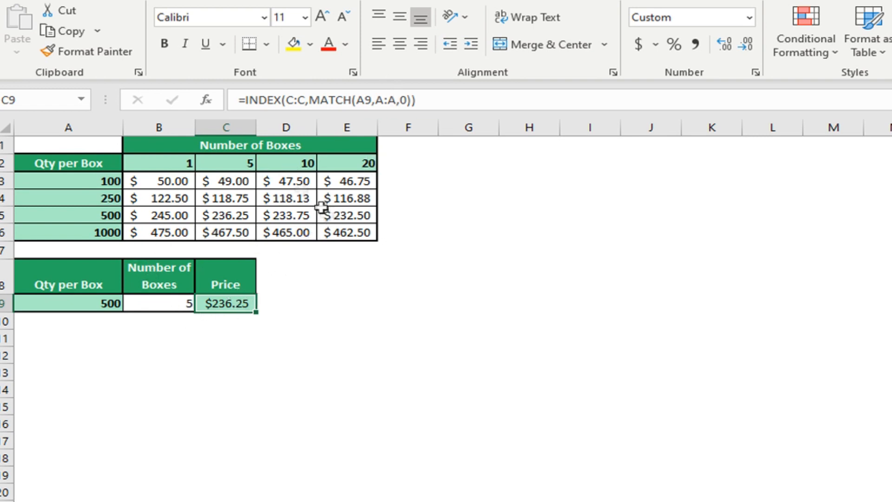
pyautogui.moveTo(227, 235)
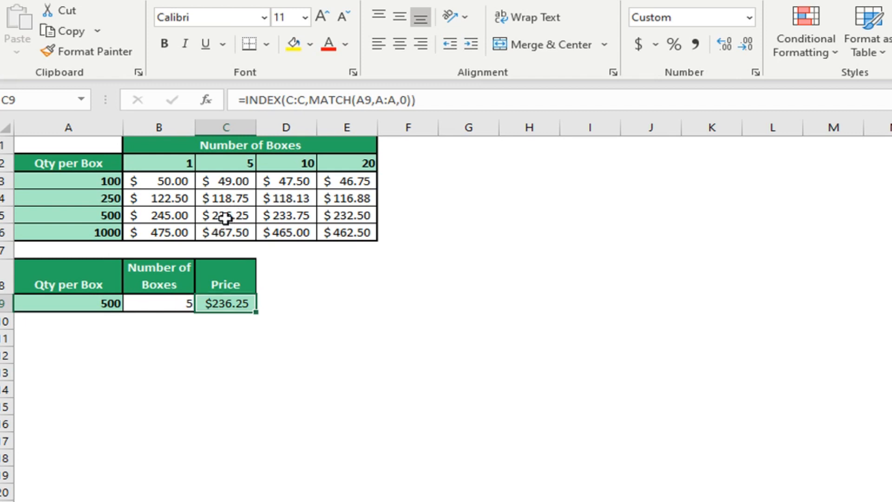
pyautogui.click(286, 336)
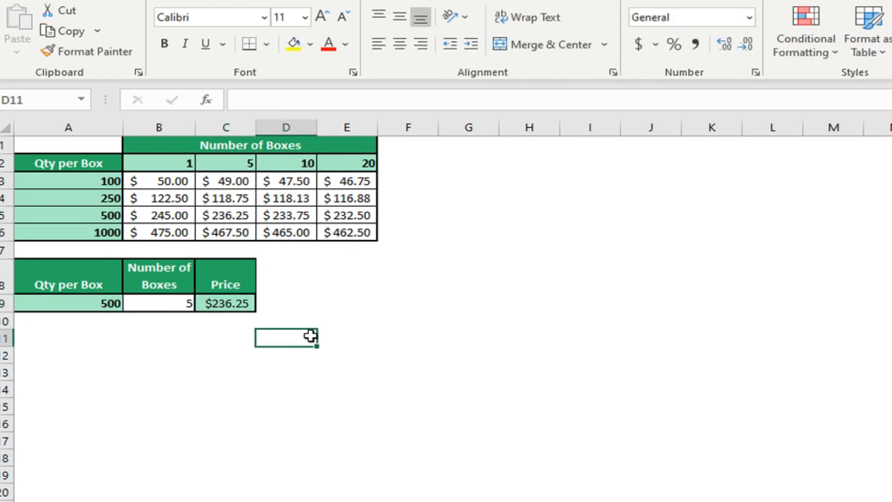
pyautogui.moveTo(280, 423)
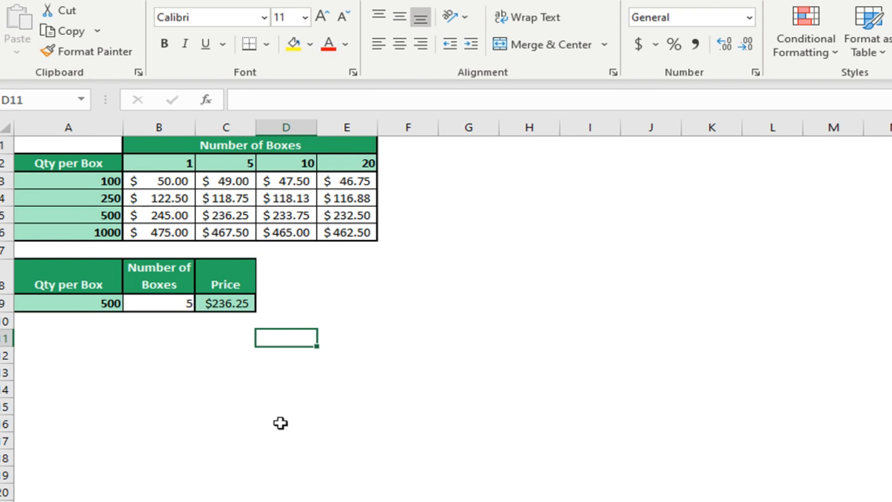